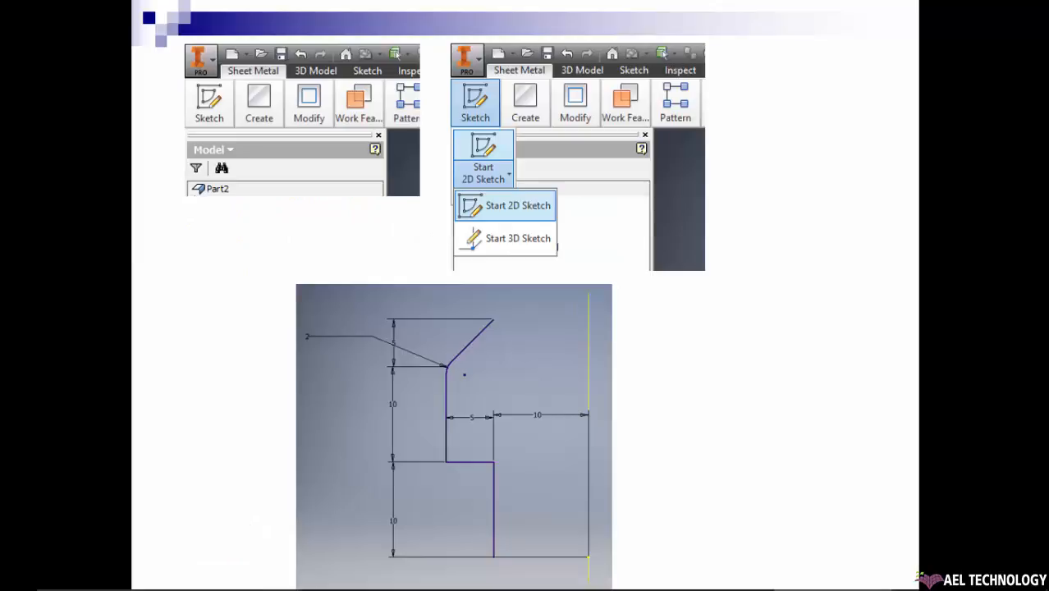
{"action": "mouse_move", "coordinate": [260, 74]}
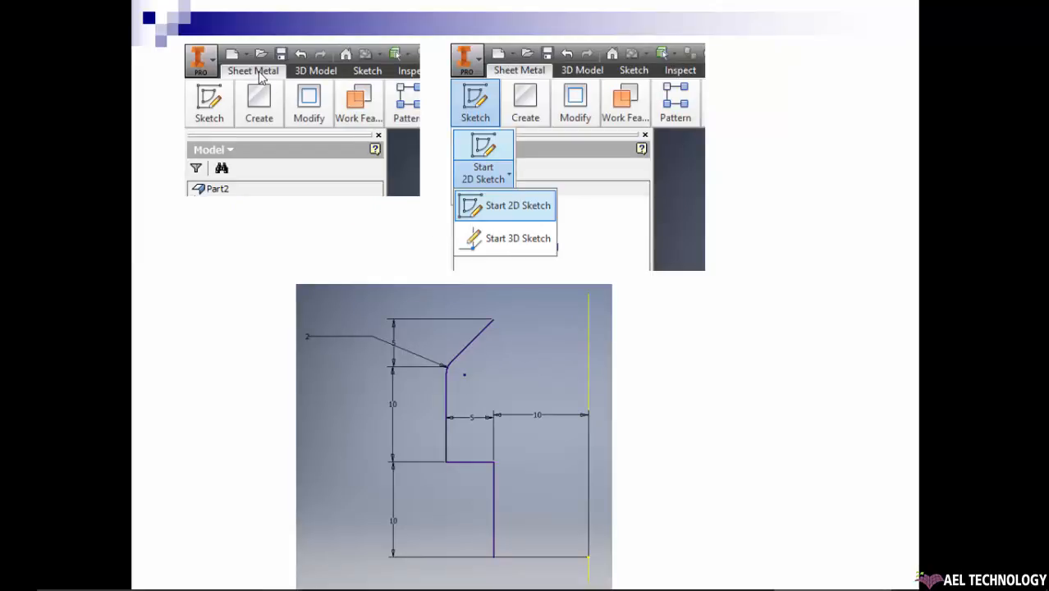
{"action": "mouse_move", "coordinate": [528, 128]}
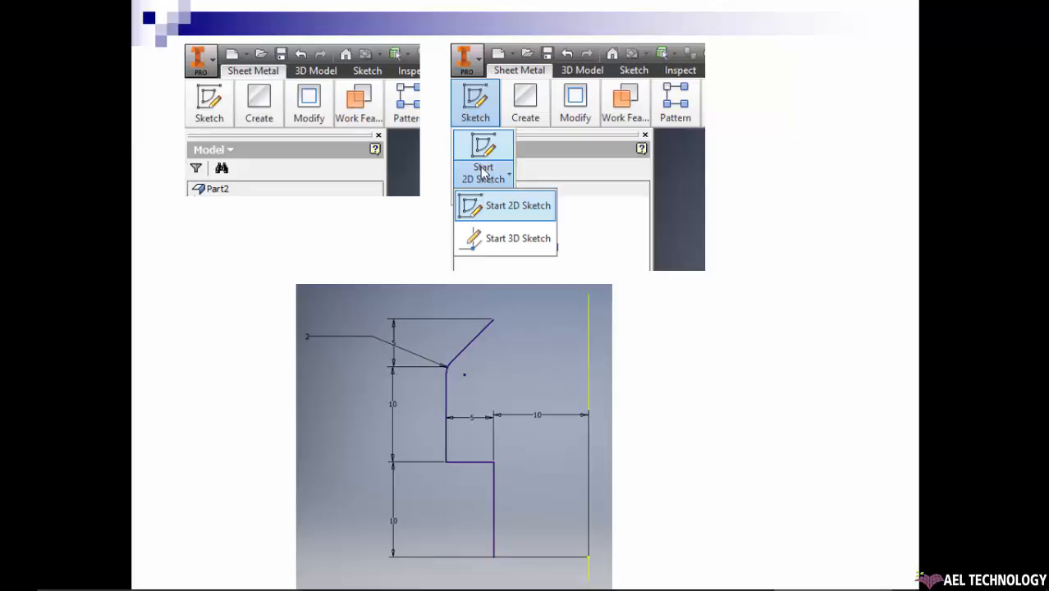
{"action": "mouse_move", "coordinate": [492, 484]}
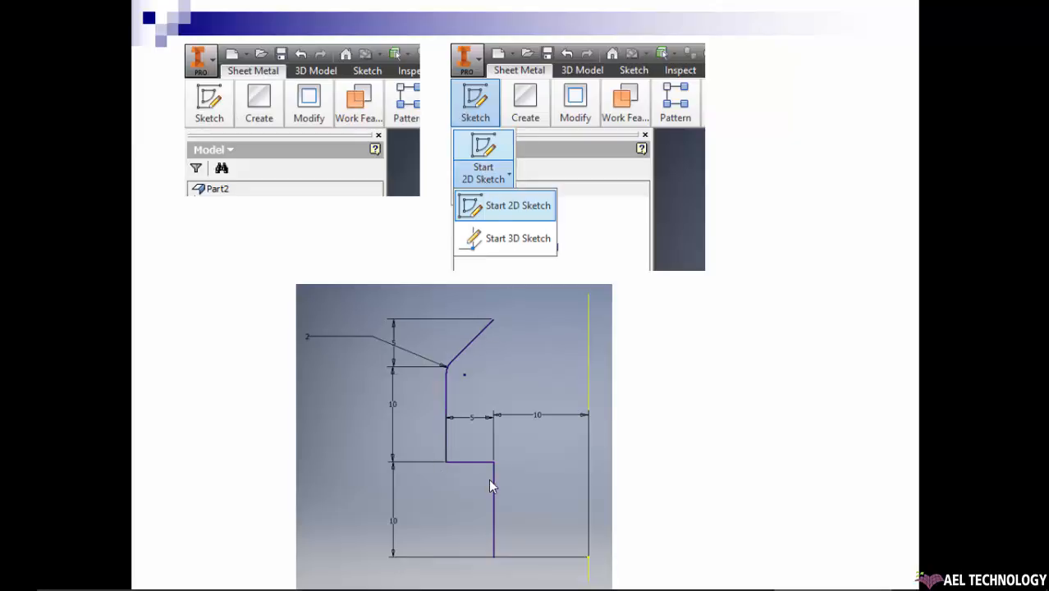
{"action": "mouse_move", "coordinate": [496, 466]}
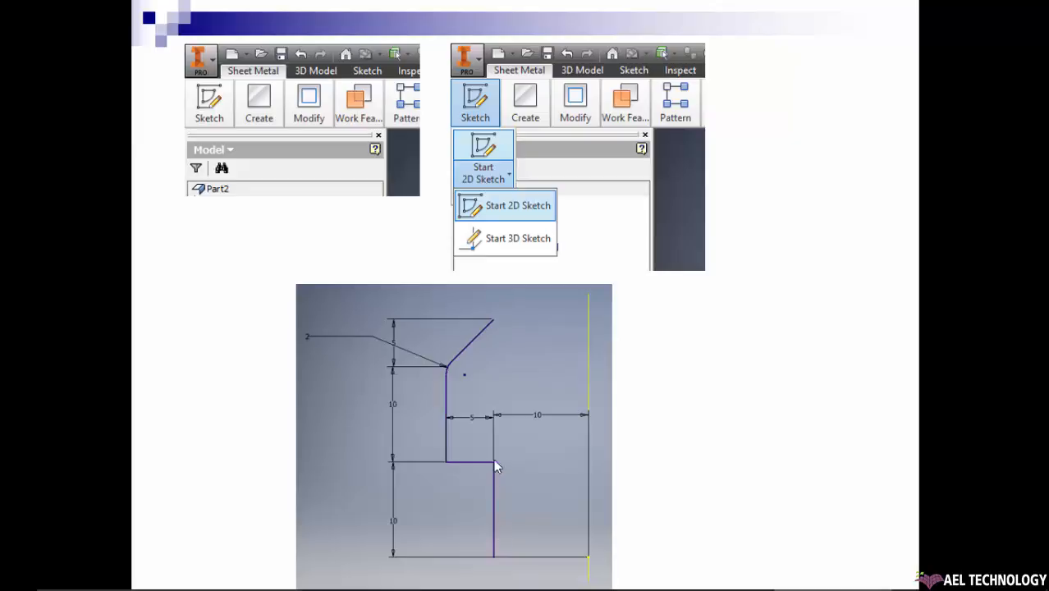
{"action": "mouse_move", "coordinate": [457, 476]}
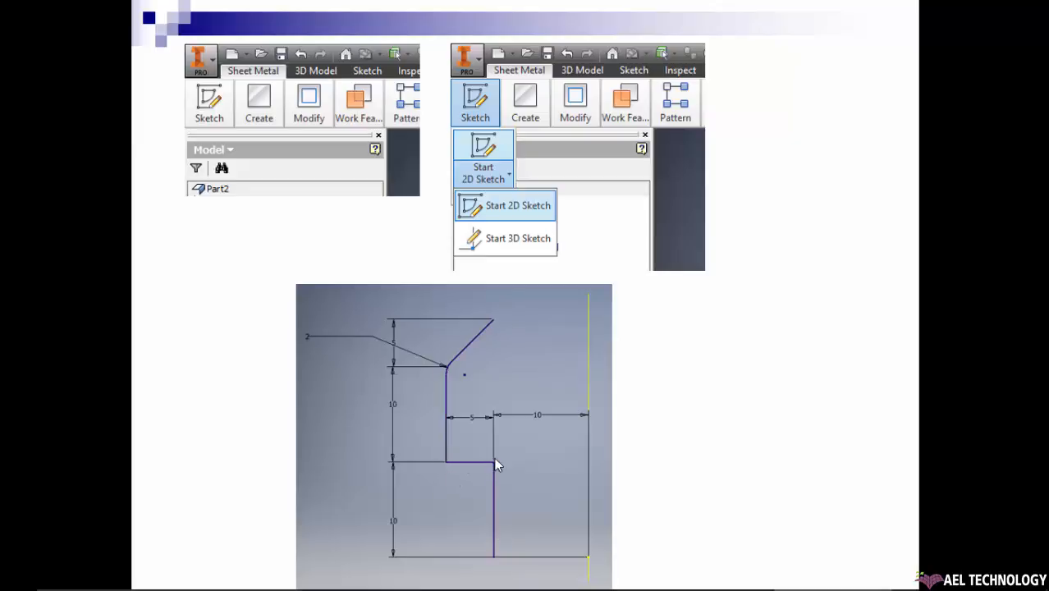
{"action": "mouse_move", "coordinate": [496, 479]}
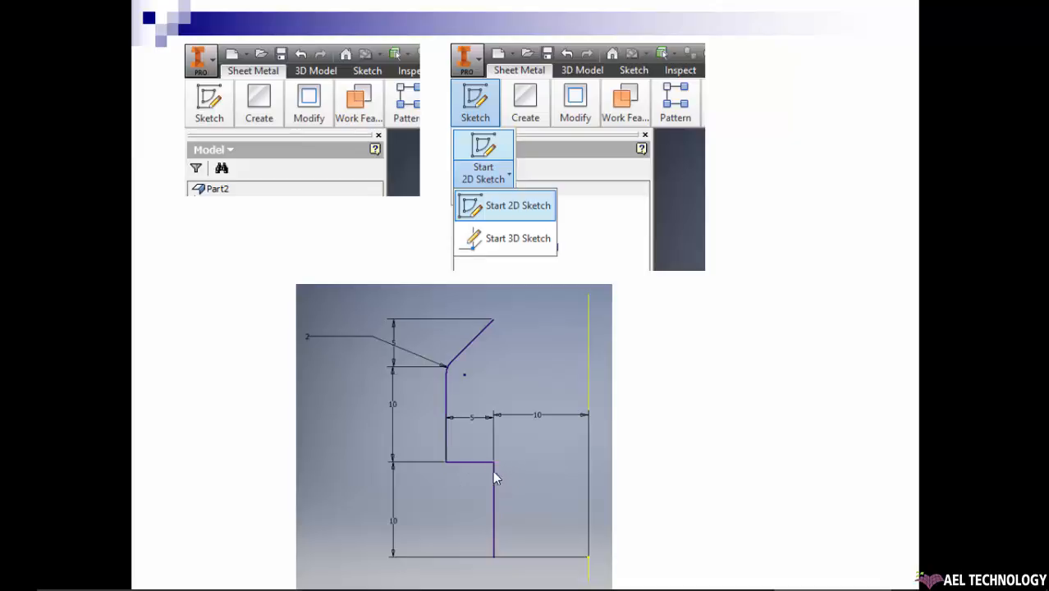
- Show the Contour Roll settings with the sketch profile picked and Centroid Cylinder unroll method
{"action": "left_click", "coordinate": [371, 187]}
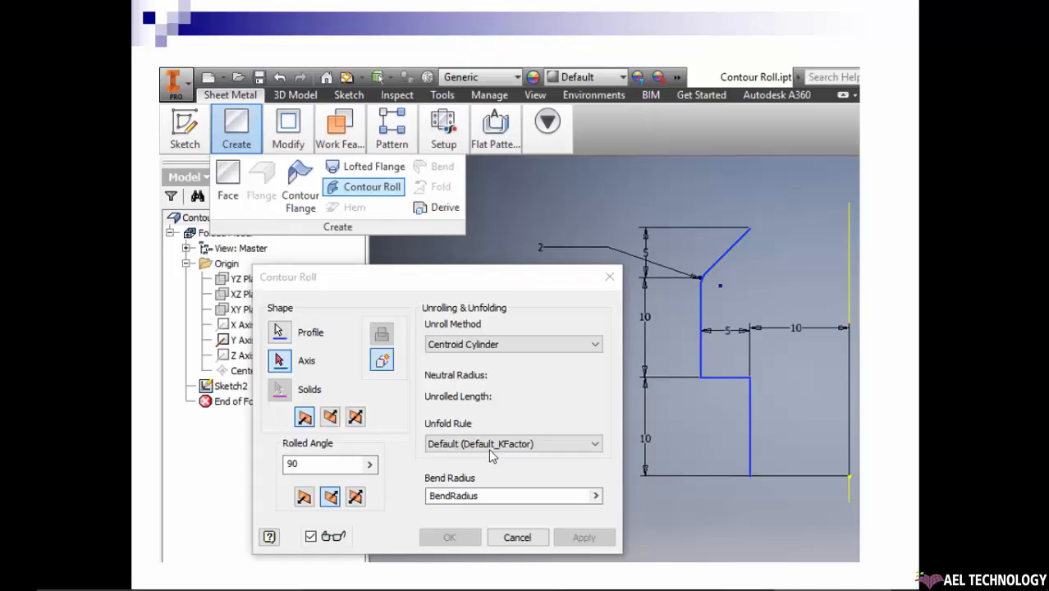
{"action": "mouse_move", "coordinate": [226, 100]}
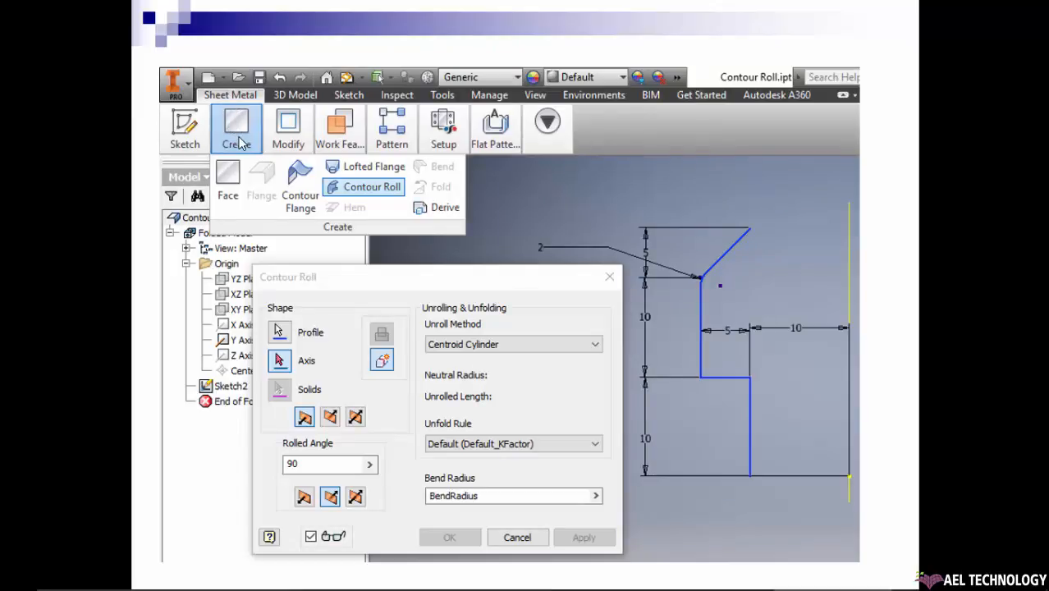
{"action": "mouse_move", "coordinate": [363, 200]}
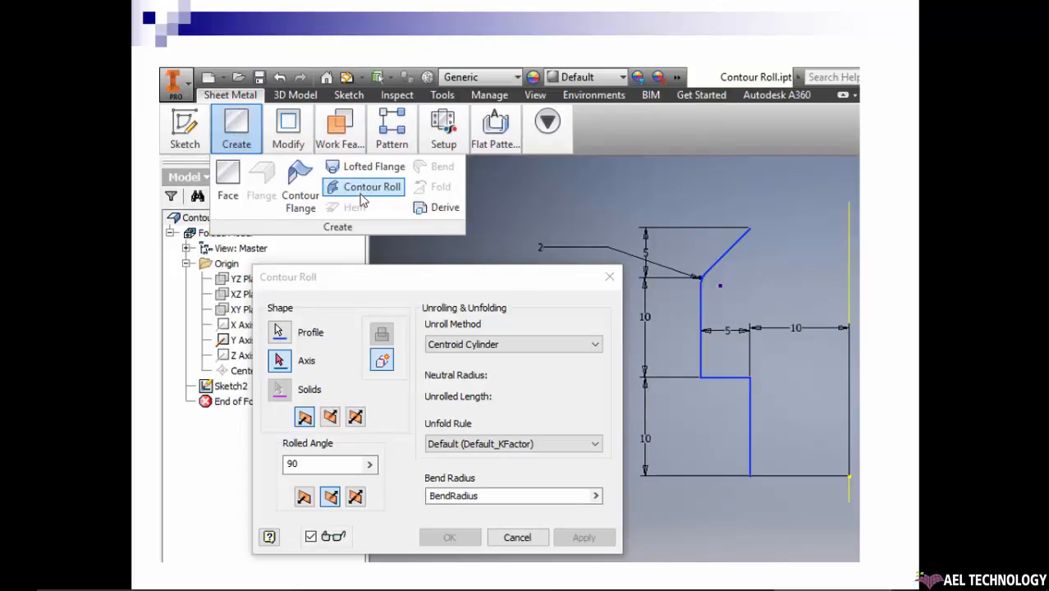
{"action": "mouse_move", "coordinate": [279, 335]}
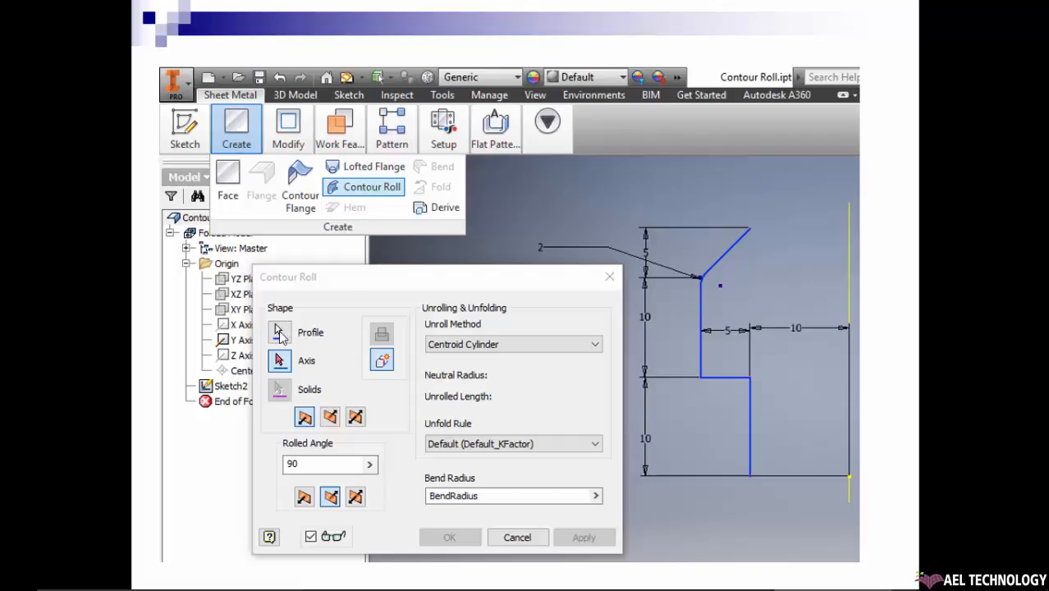
{"action": "mouse_move", "coordinate": [334, 371]}
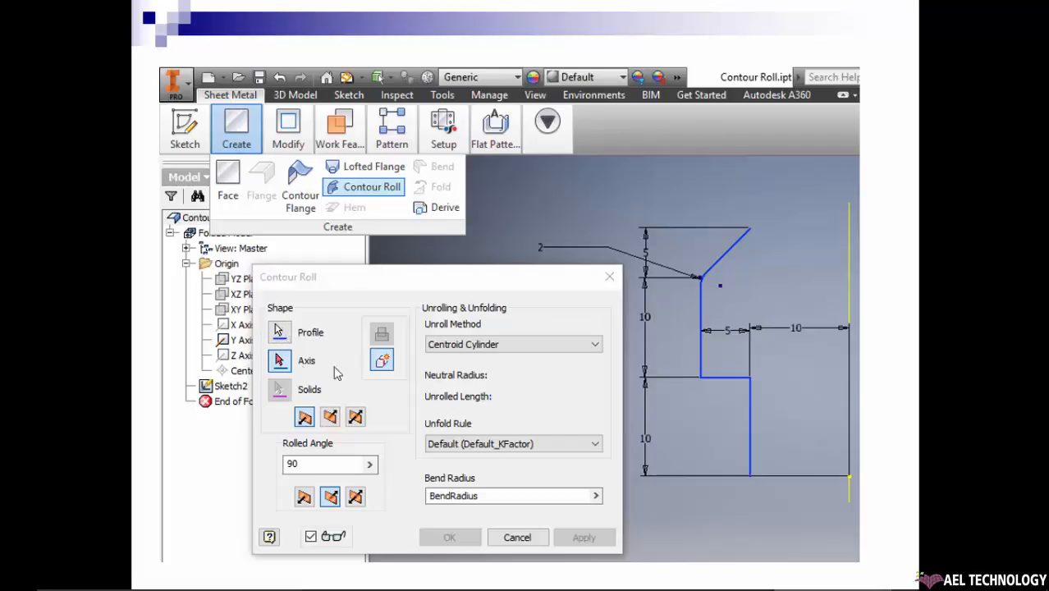
{"action": "mouse_move", "coordinate": [859, 292]}
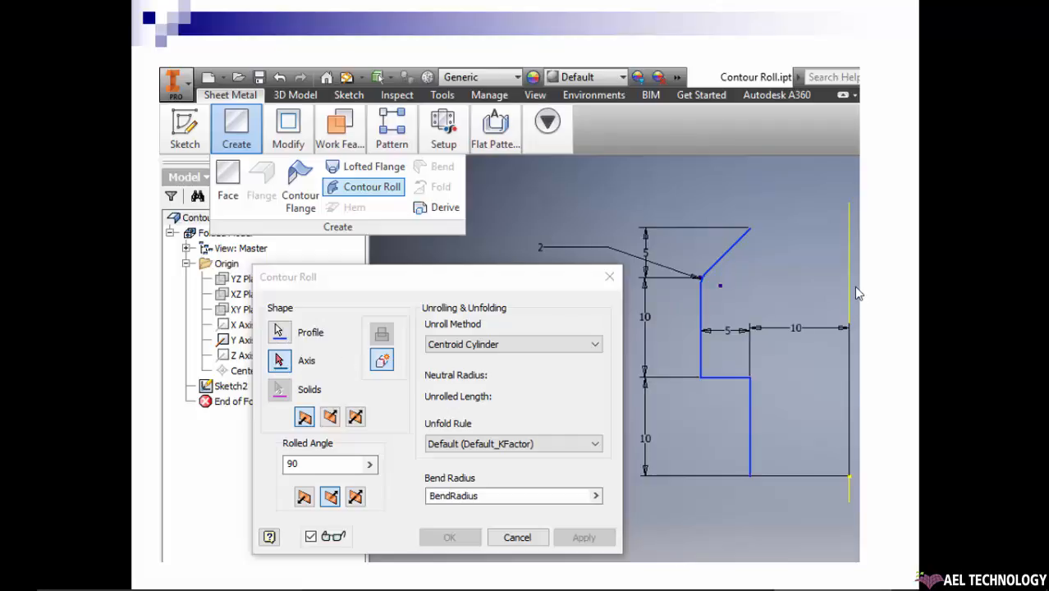
{"action": "mouse_move", "coordinate": [850, 261]}
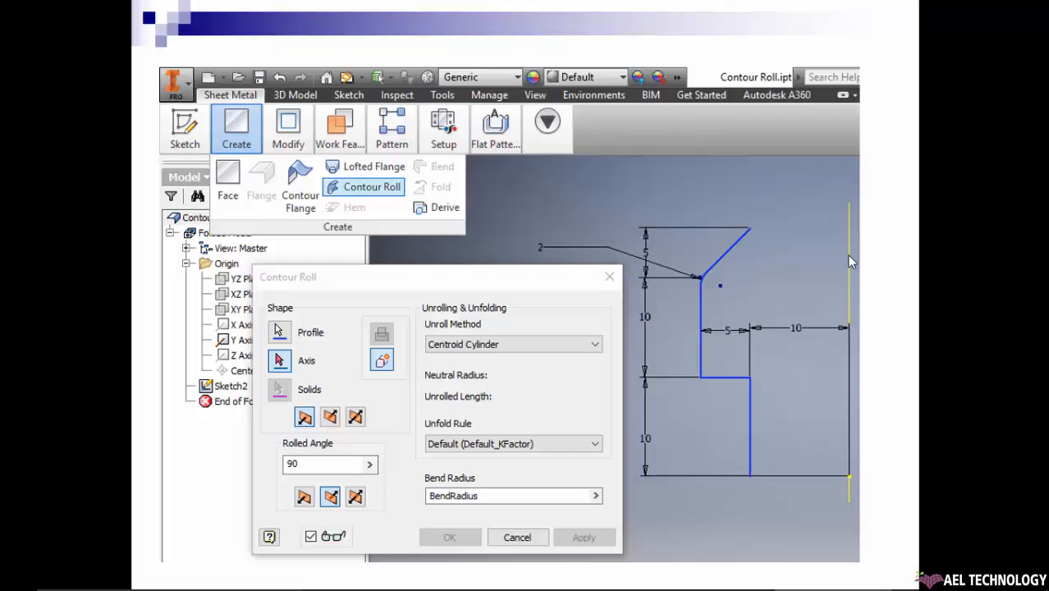
{"action": "mouse_move", "coordinate": [243, 348]}
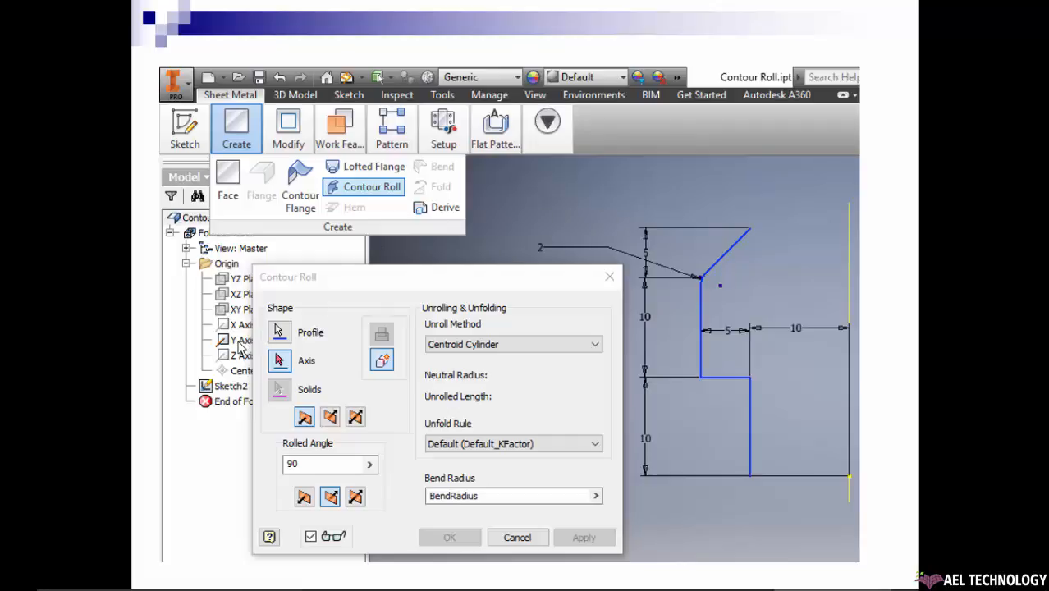
{"action": "mouse_move", "coordinate": [845, 298]}
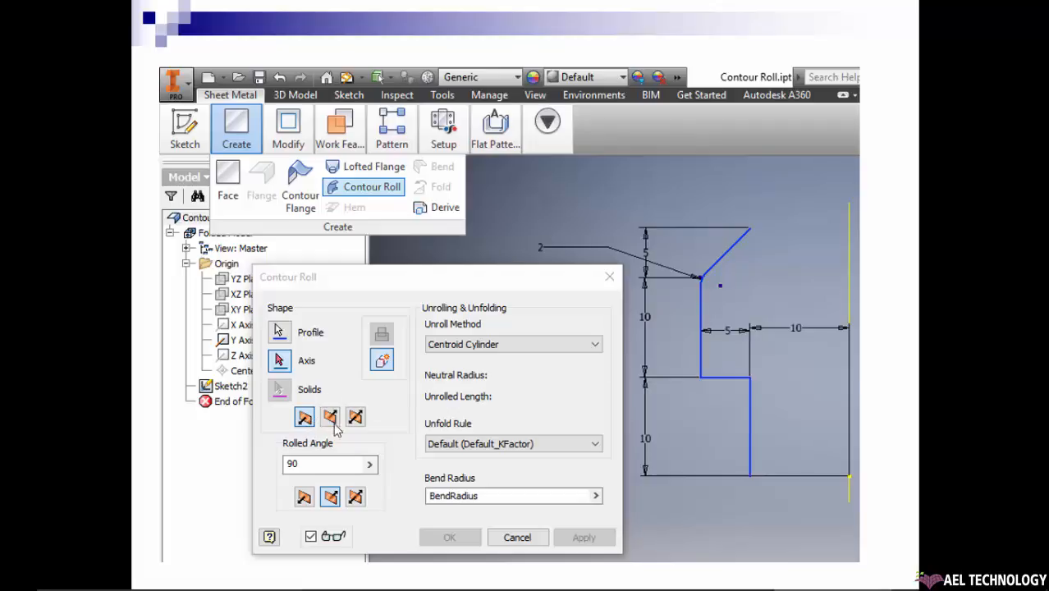
{"action": "mouse_move", "coordinate": [351, 430]}
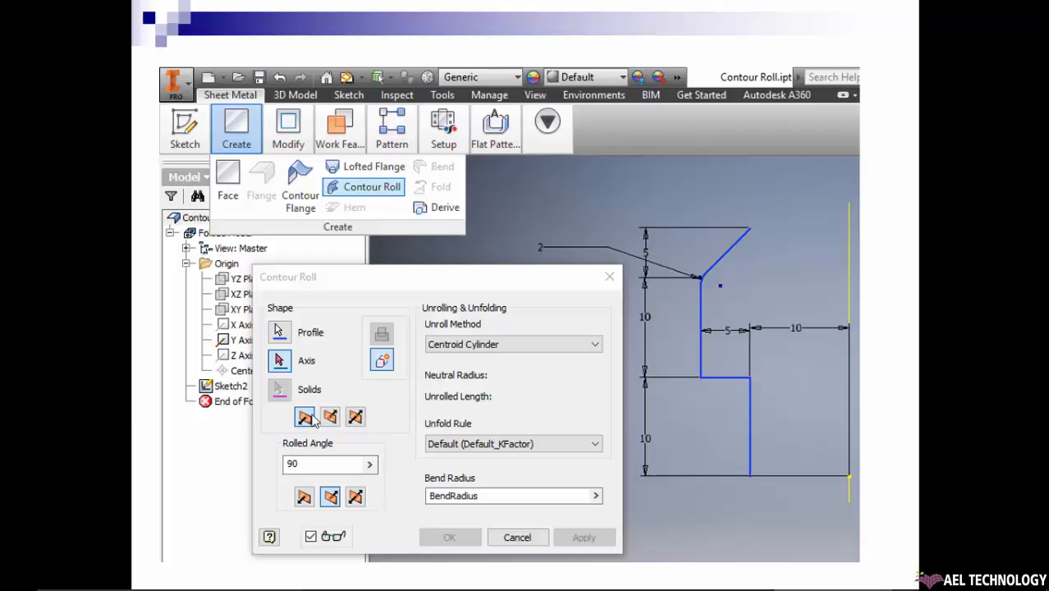
{"action": "mouse_move", "coordinate": [353, 420]}
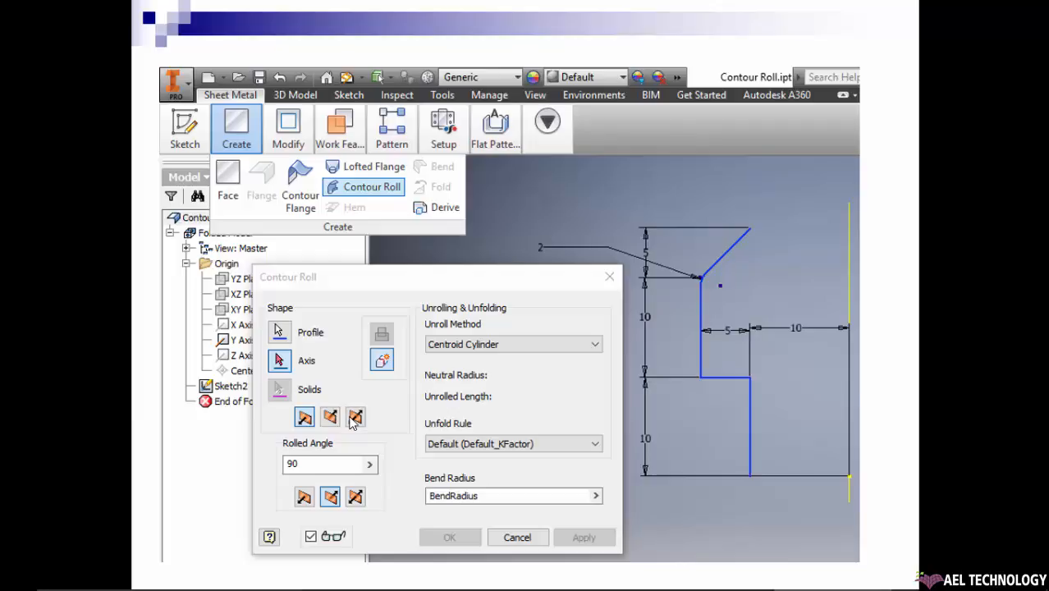
{"action": "mouse_move", "coordinate": [309, 466]}
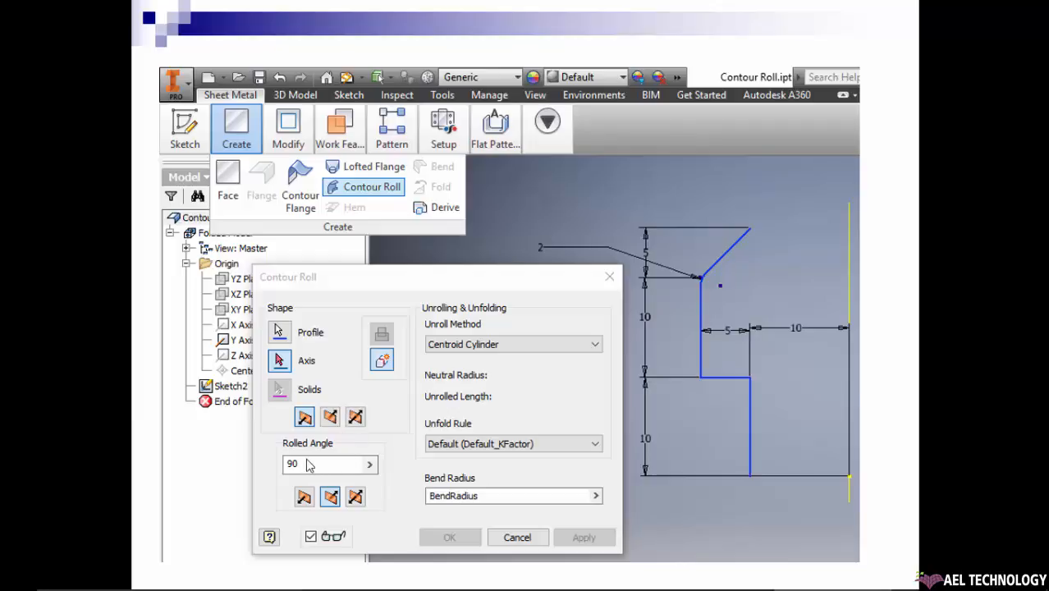
{"action": "mouse_move", "coordinate": [325, 449]}
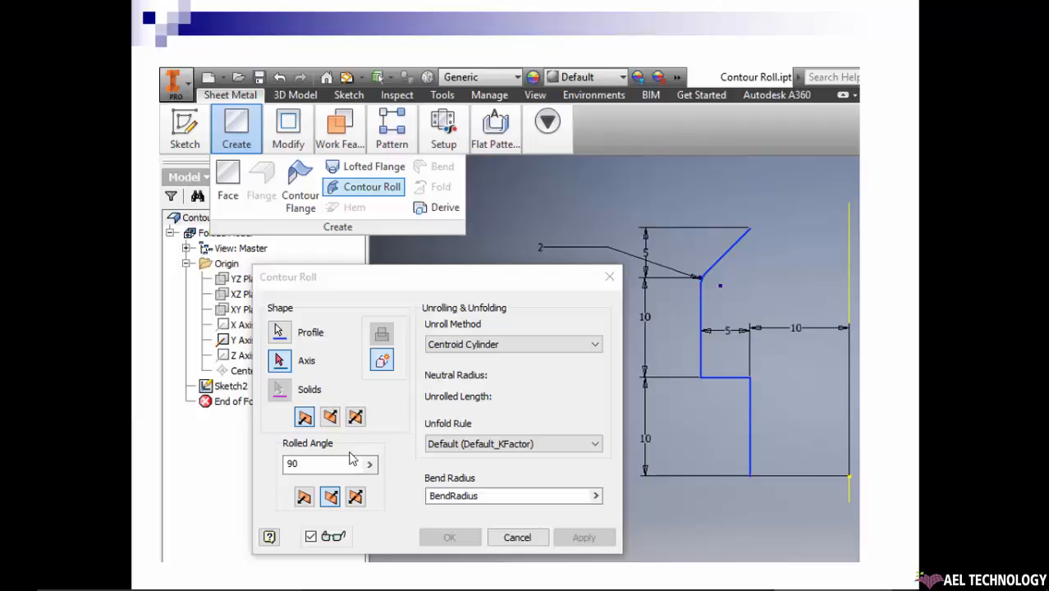
{"action": "mouse_move", "coordinate": [328, 469]}
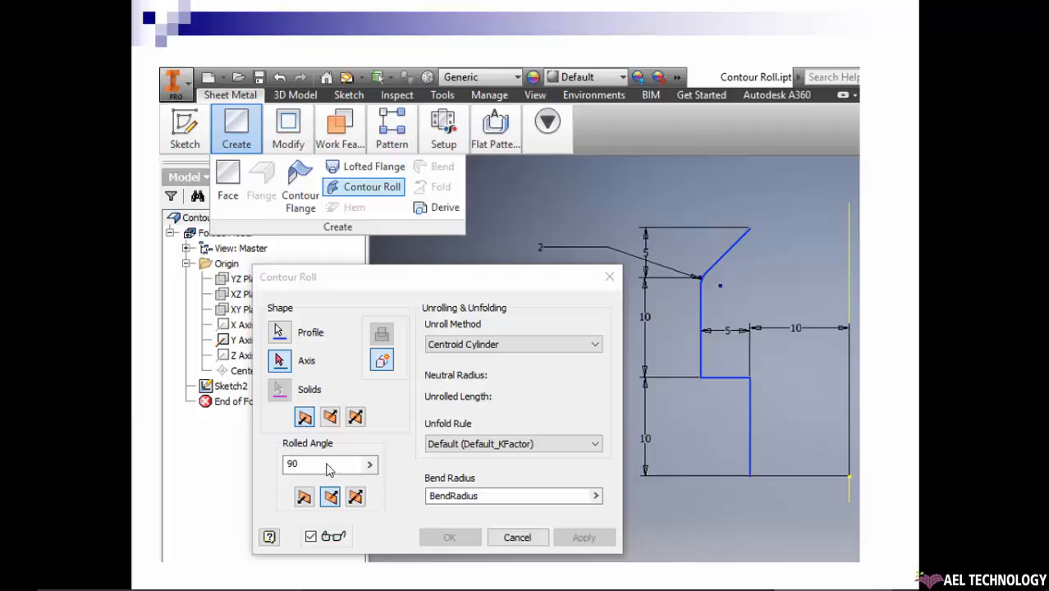
{"action": "mouse_move", "coordinate": [305, 503]}
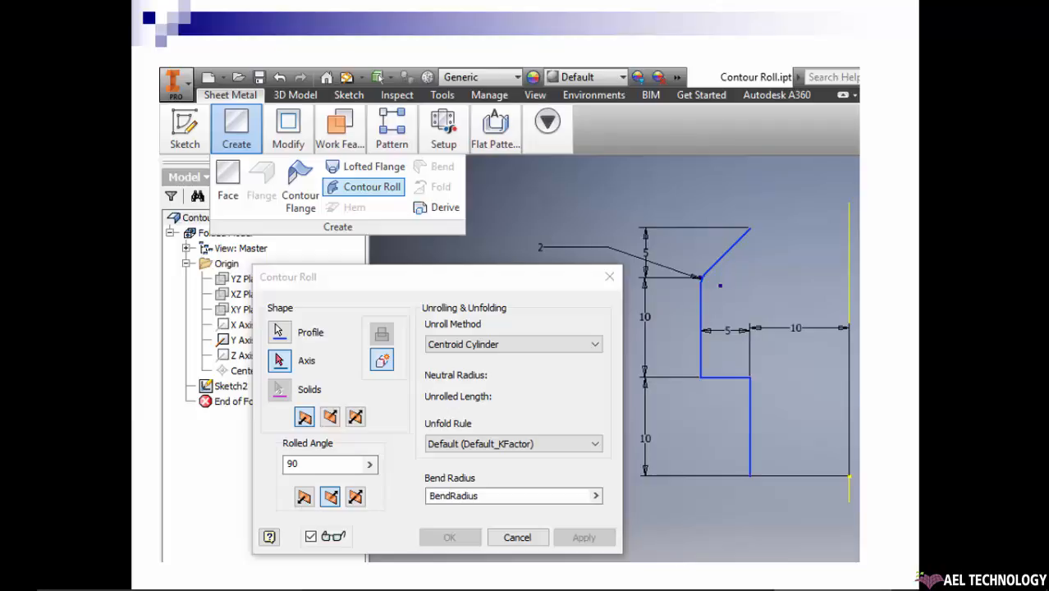
{"action": "mouse_move", "coordinate": [332, 551]}
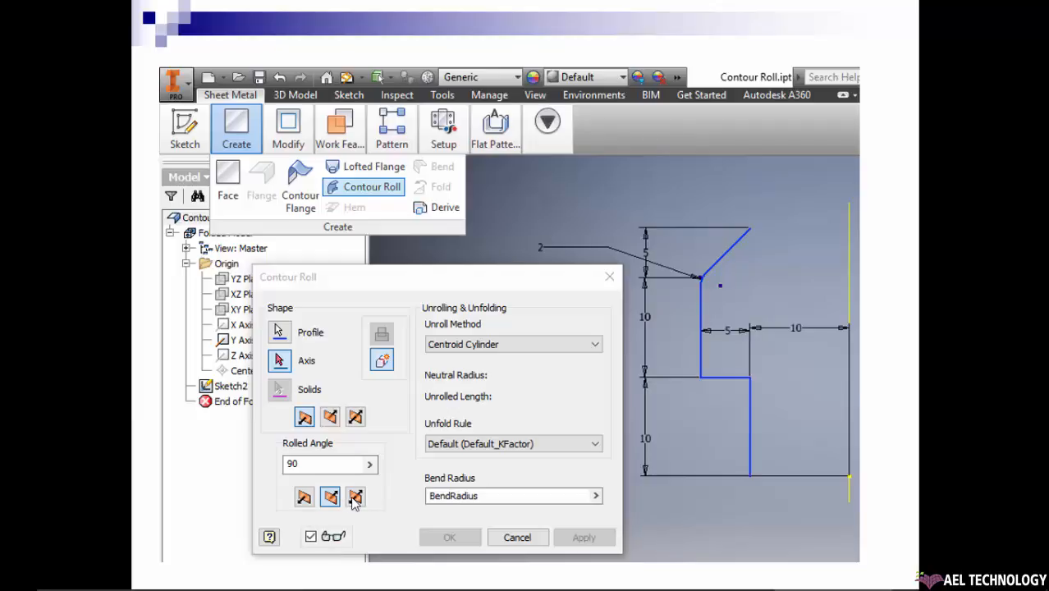
{"action": "mouse_move", "coordinate": [473, 345]}
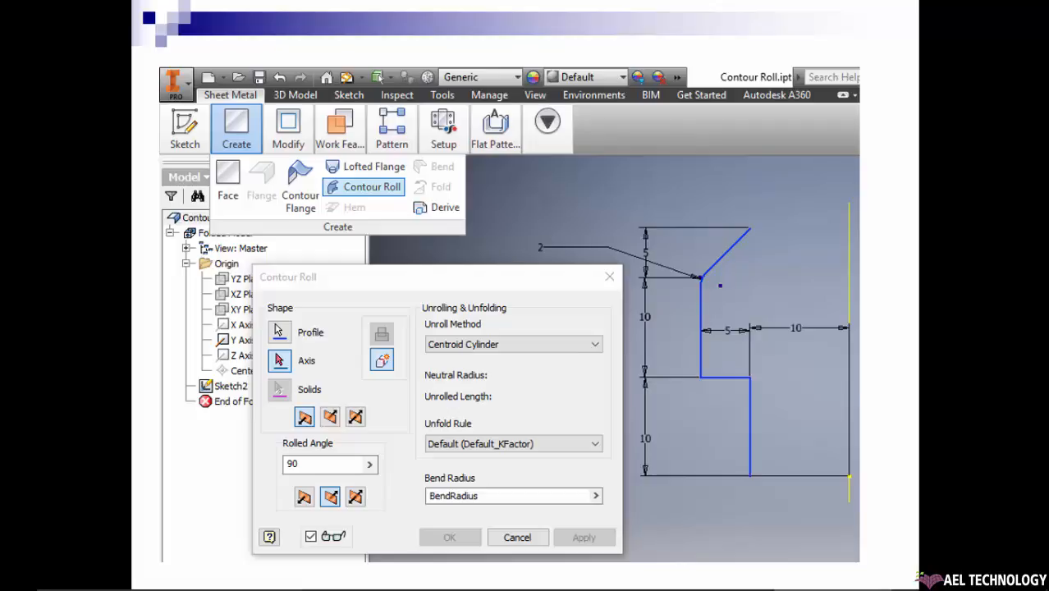
{"action": "mouse_move", "coordinate": [460, 496]}
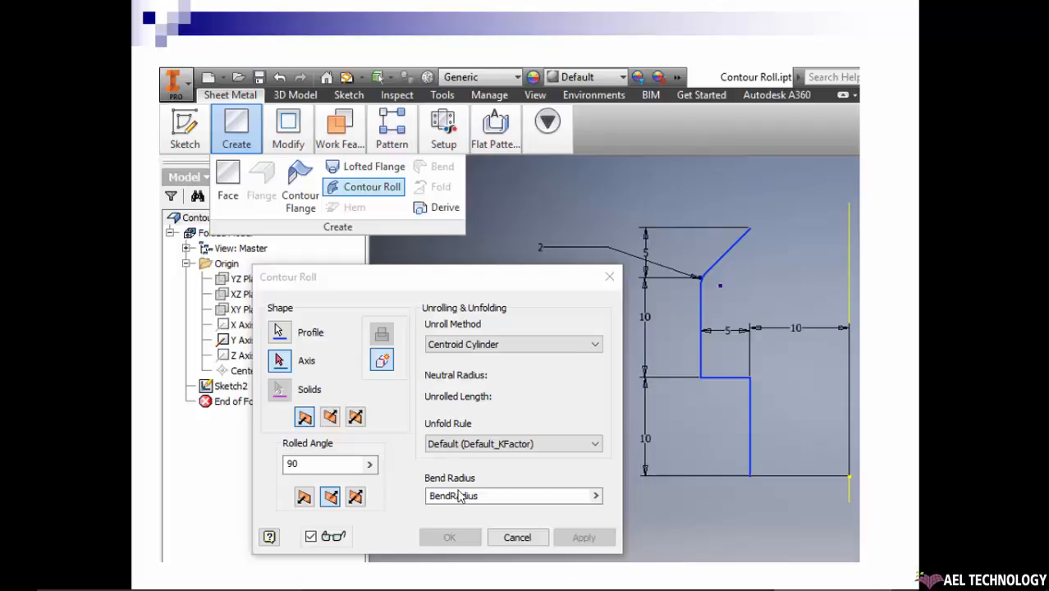
{"action": "mouse_move", "coordinate": [479, 437]}
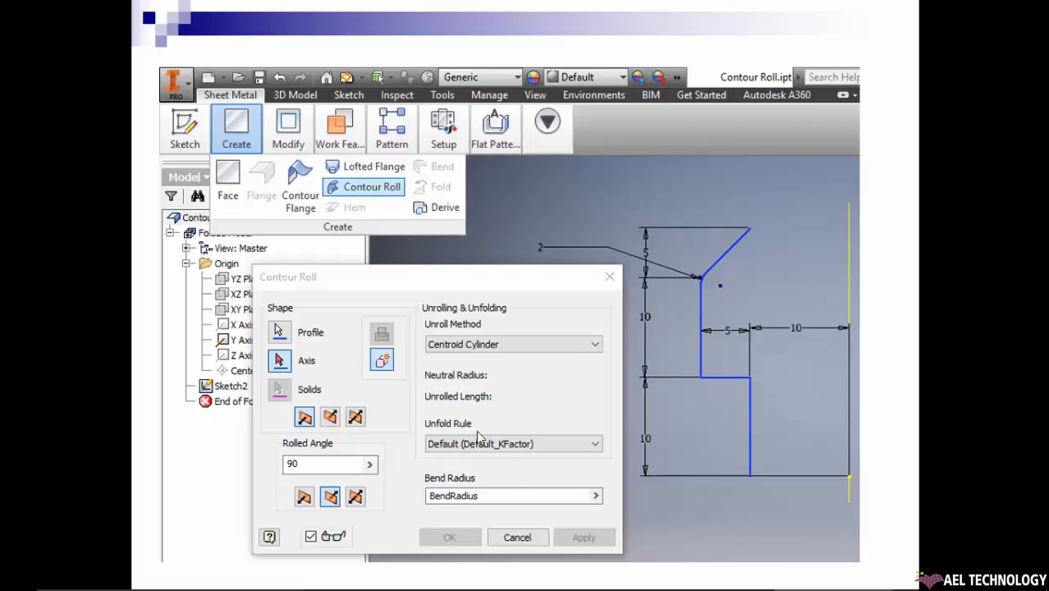
{"action": "mouse_move", "coordinate": [517, 410]}
{"action": "type", "text": "170"}
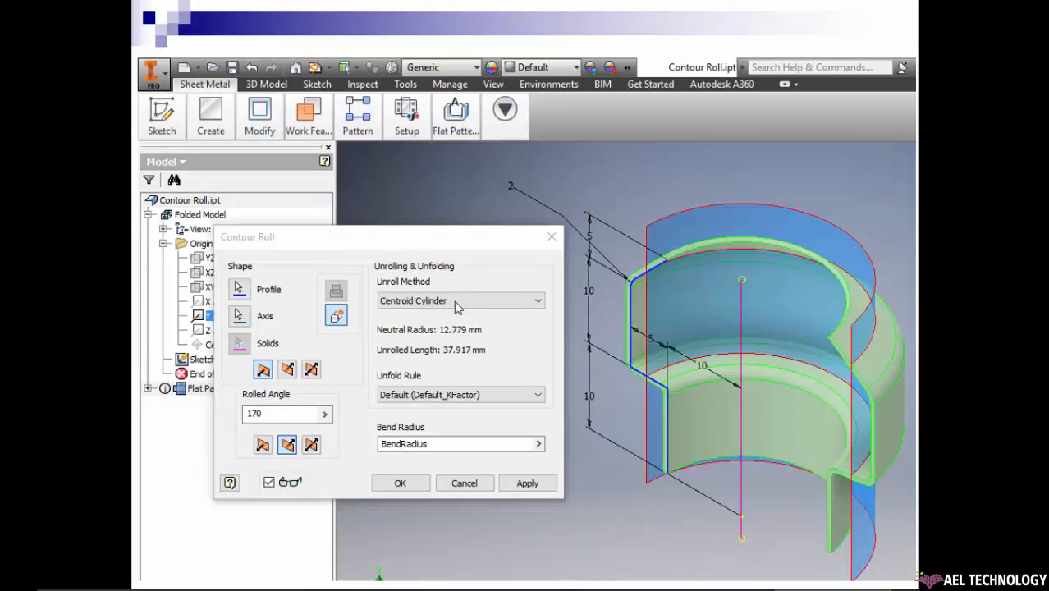
{"action": "mouse_move", "coordinate": [653, 344]}
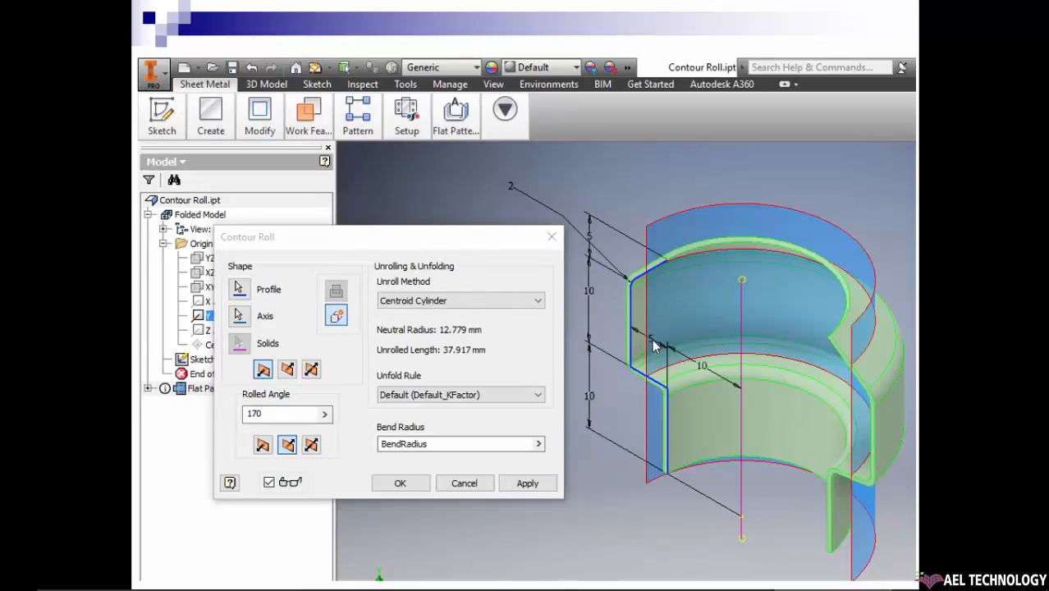
{"action": "mouse_move", "coordinate": [658, 238]}
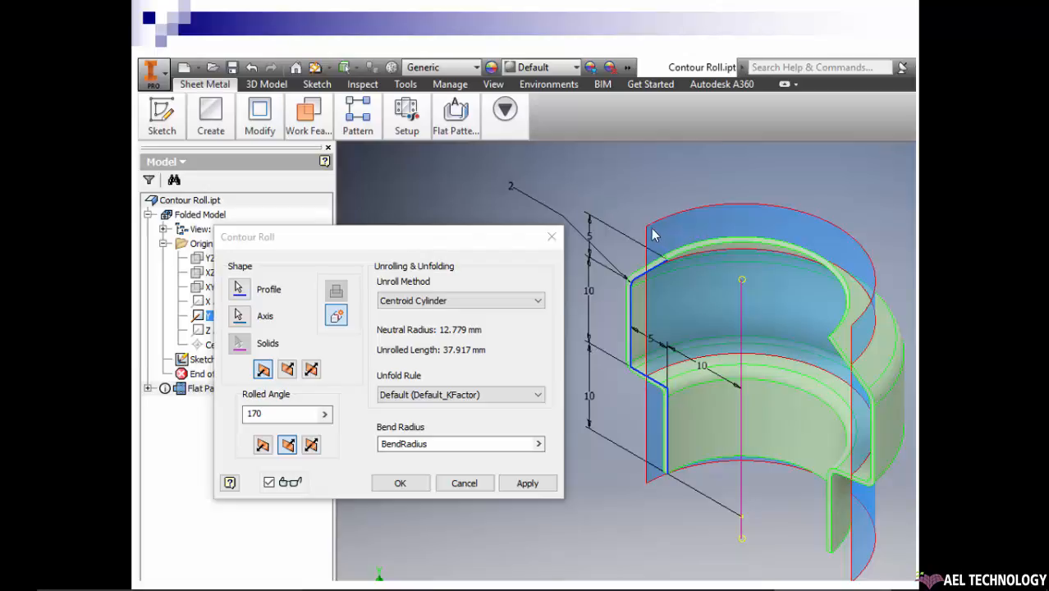
{"action": "mouse_move", "coordinate": [853, 364]}
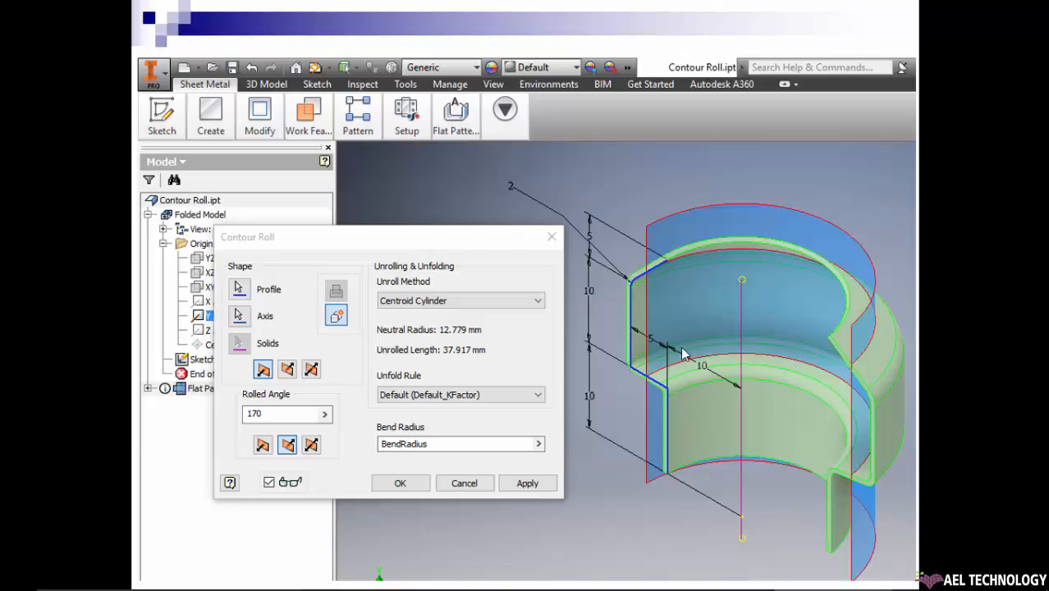
- Show the Custom Cylinder unroll about the neutral axis giving 44.506 mm unrolled length
{"action": "left_click", "coordinate": [459, 300]}
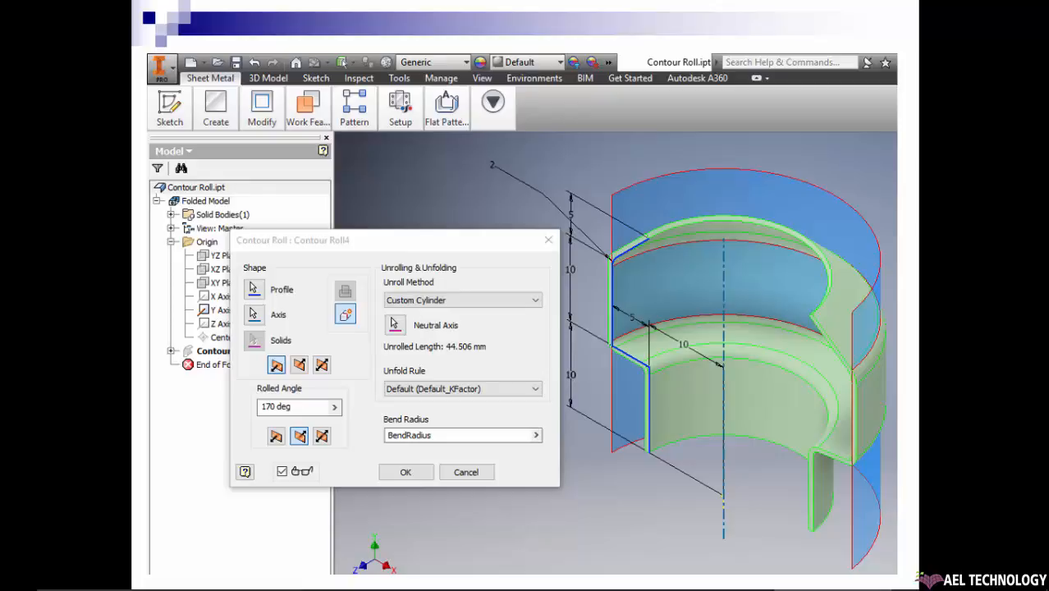
{"action": "mouse_move", "coordinate": [653, 395]}
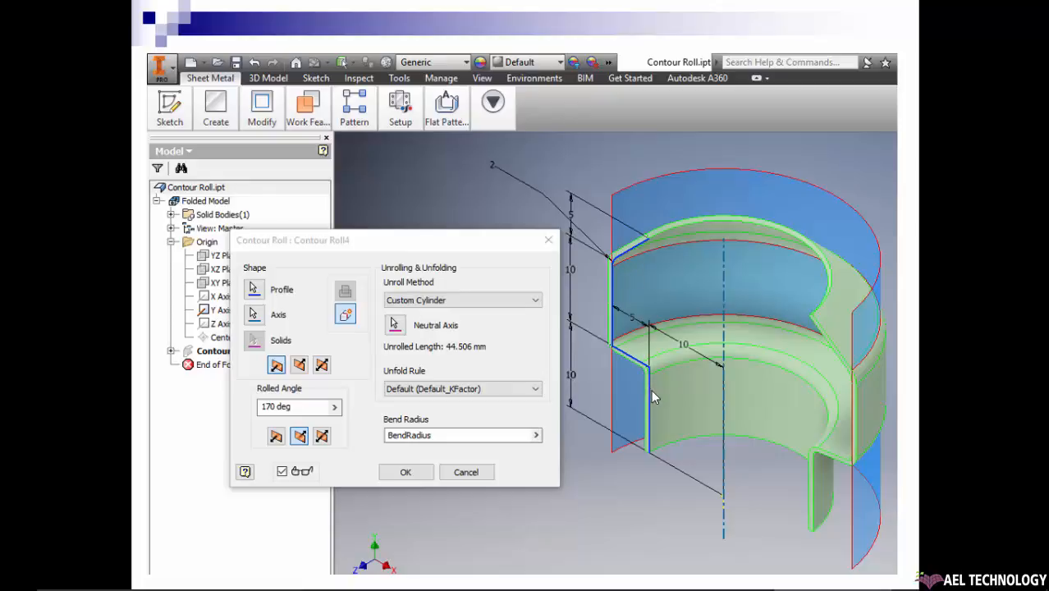
{"action": "mouse_move", "coordinate": [650, 400]}
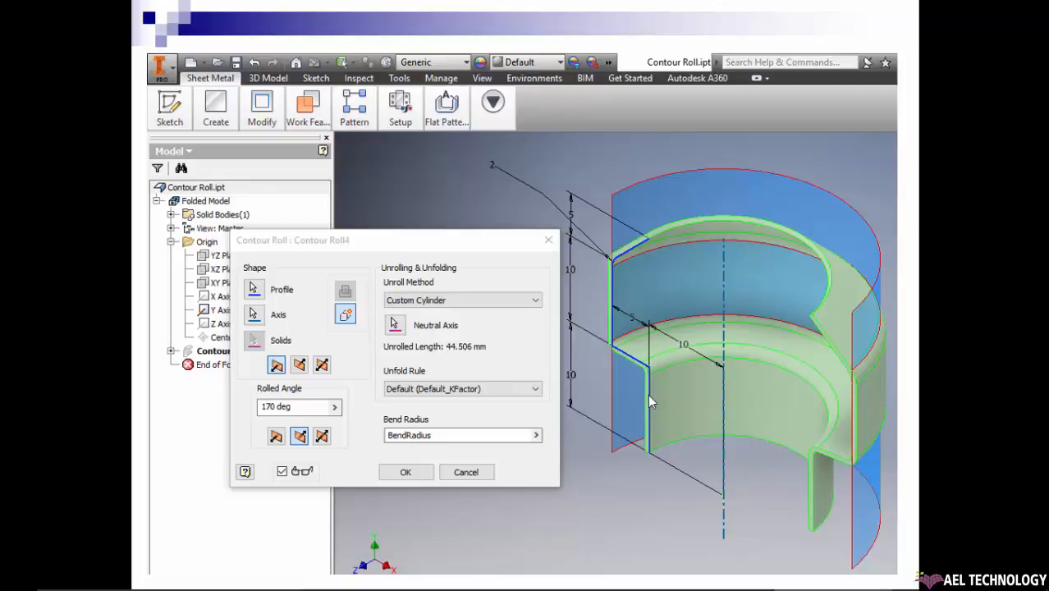
{"action": "mouse_move", "coordinate": [619, 387]}
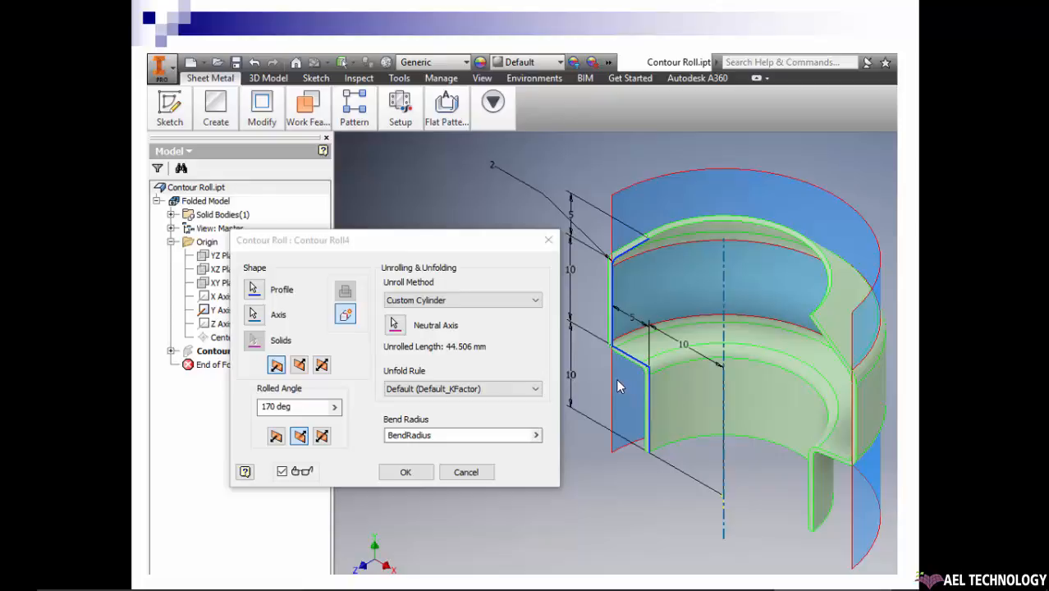
{"action": "mouse_move", "coordinate": [847, 319]}
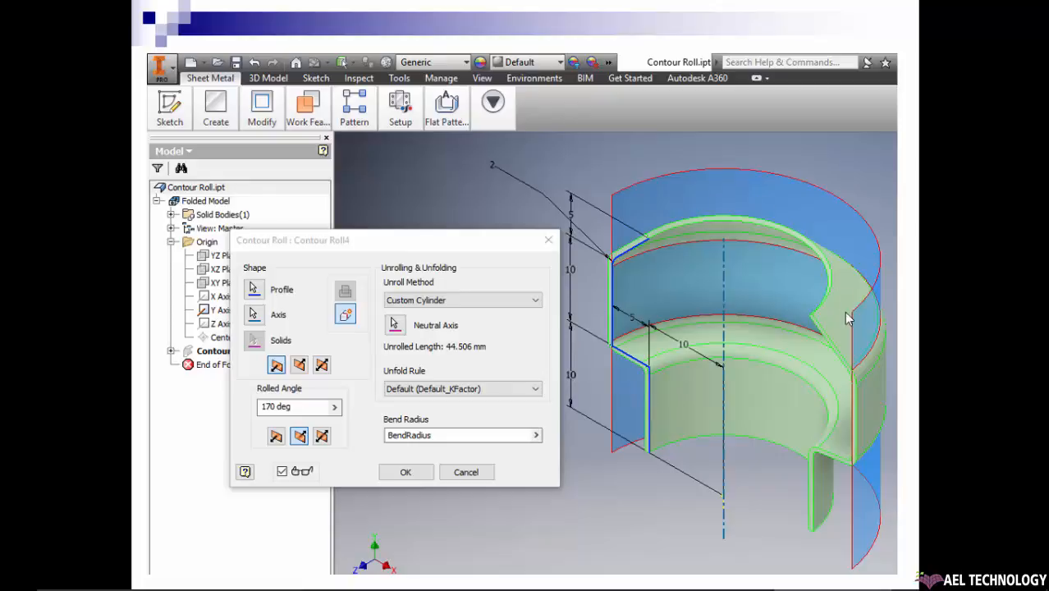
{"action": "mouse_move", "coordinate": [598, 220]}
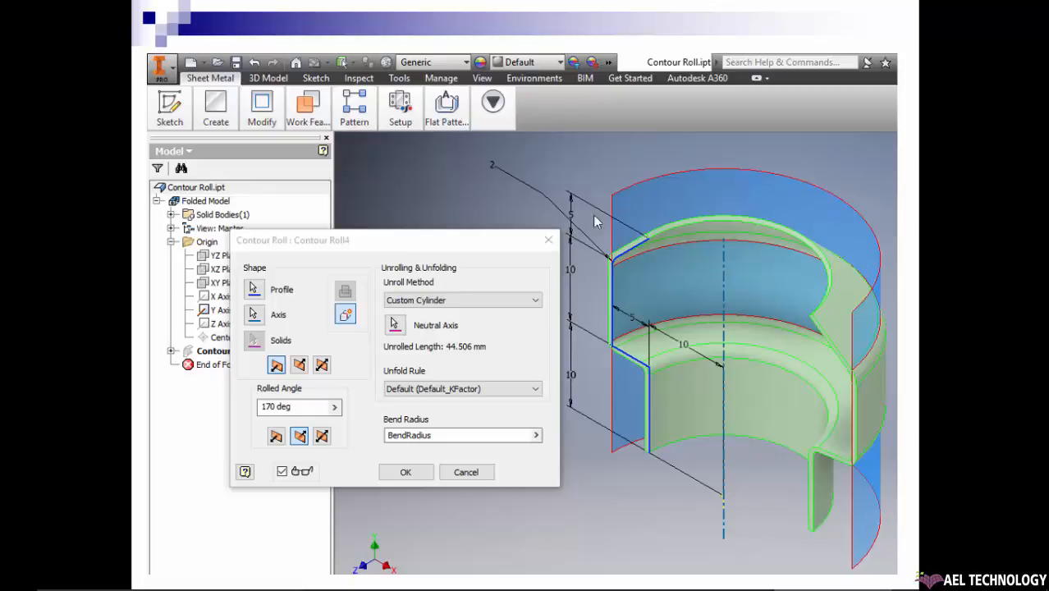
{"action": "mouse_move", "coordinate": [371, 361]}
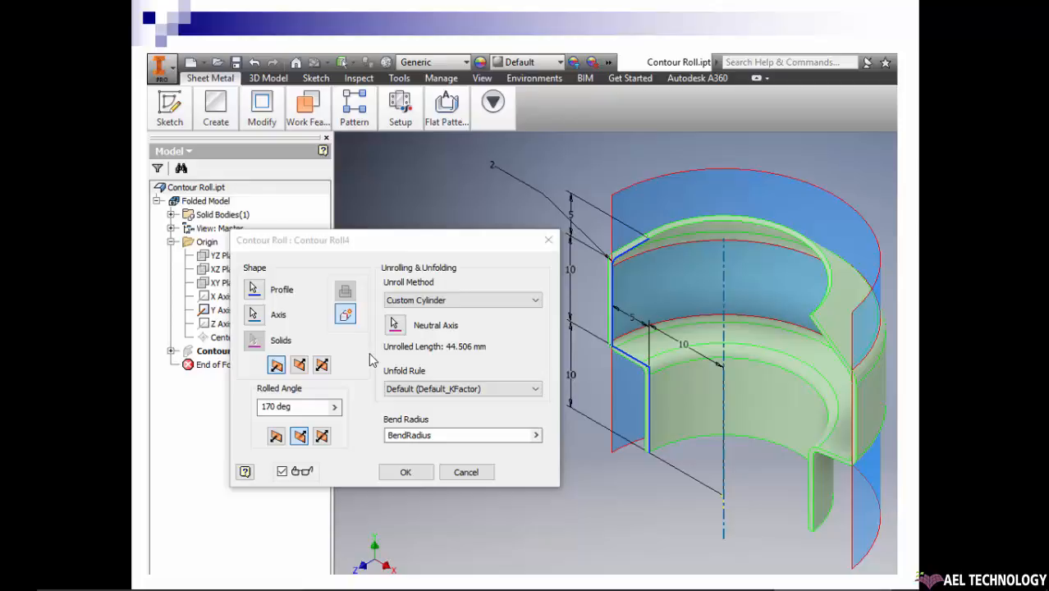
- Show the Developed Length unroll set to 35 giving an 11.796 mm neutral radius
{"action": "left_click", "coordinate": [461, 298]}
{"action": "type", "text": "35"}
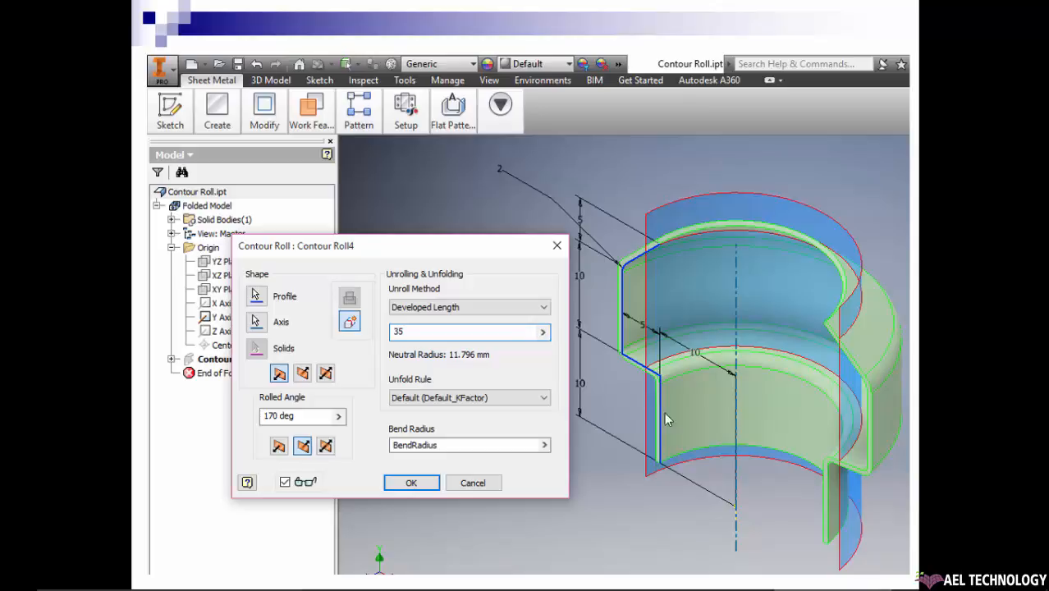
{"action": "mouse_move", "coordinate": [659, 348]}
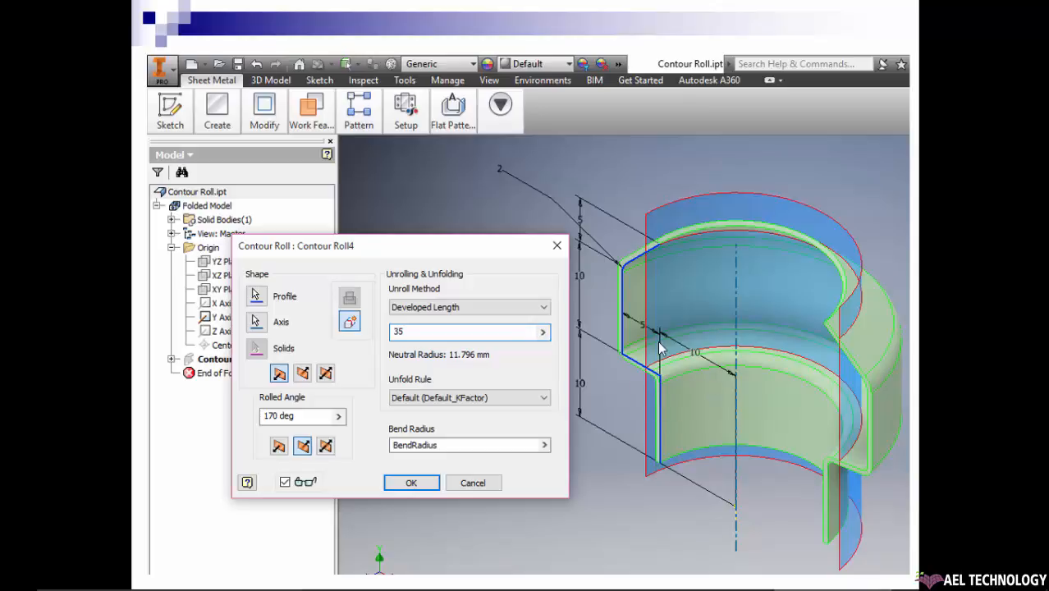
{"action": "mouse_move", "coordinate": [917, 364]}
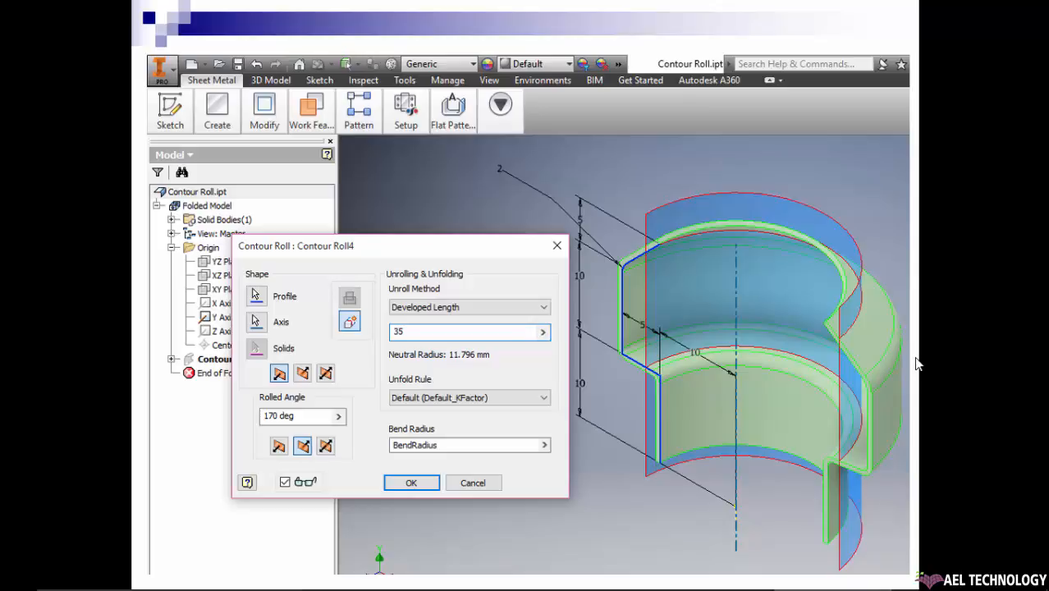
{"action": "mouse_move", "coordinate": [592, 253]}
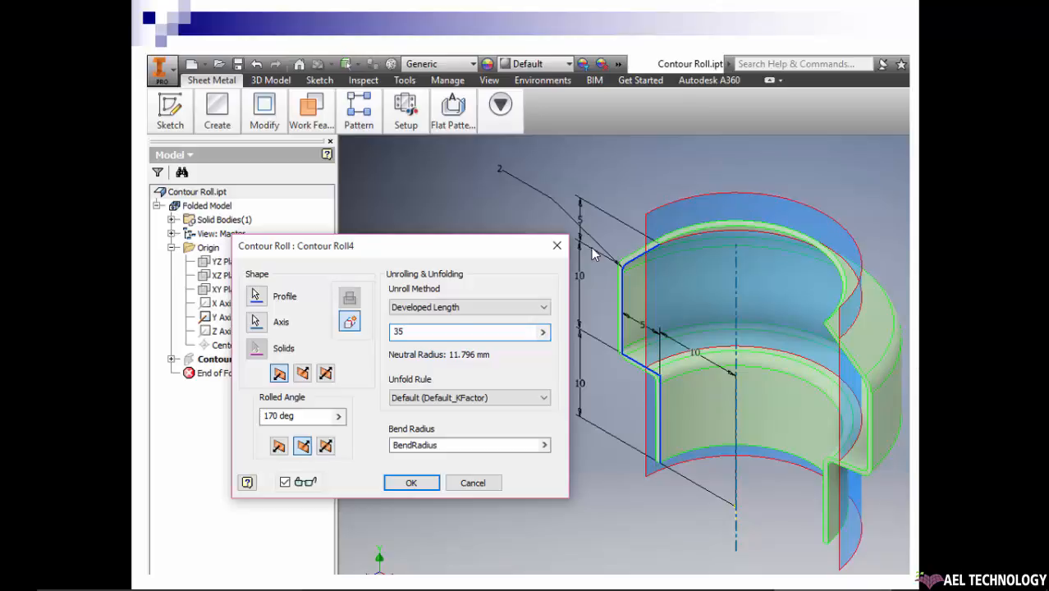
- Show the Neutral Radius unroll set to 12 giving a 35.605 mm unrolled length
{"action": "left_click", "coordinate": [468, 307]}
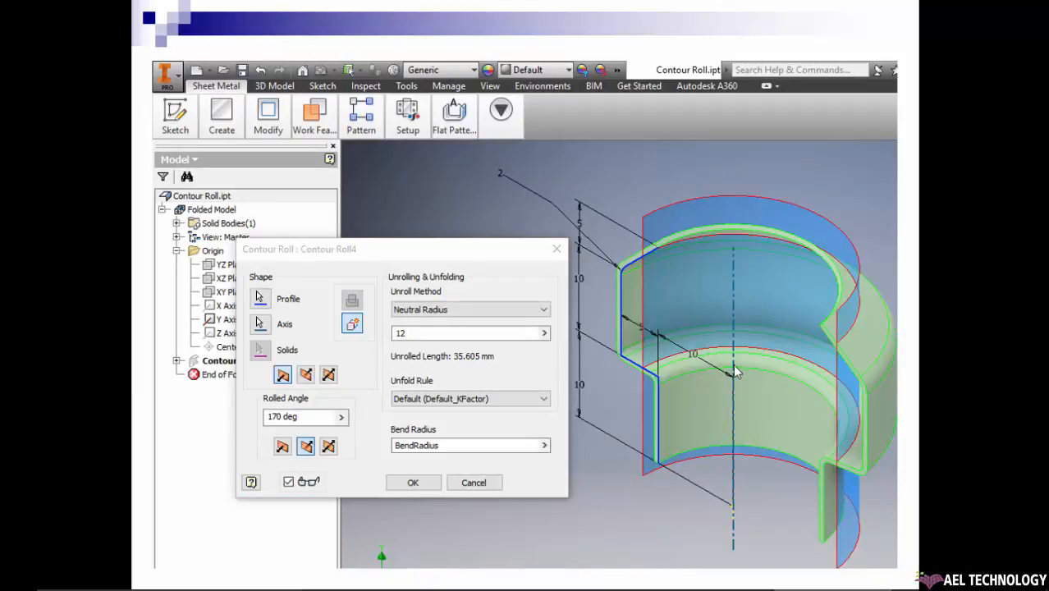
{"action": "mouse_move", "coordinate": [735, 381]}
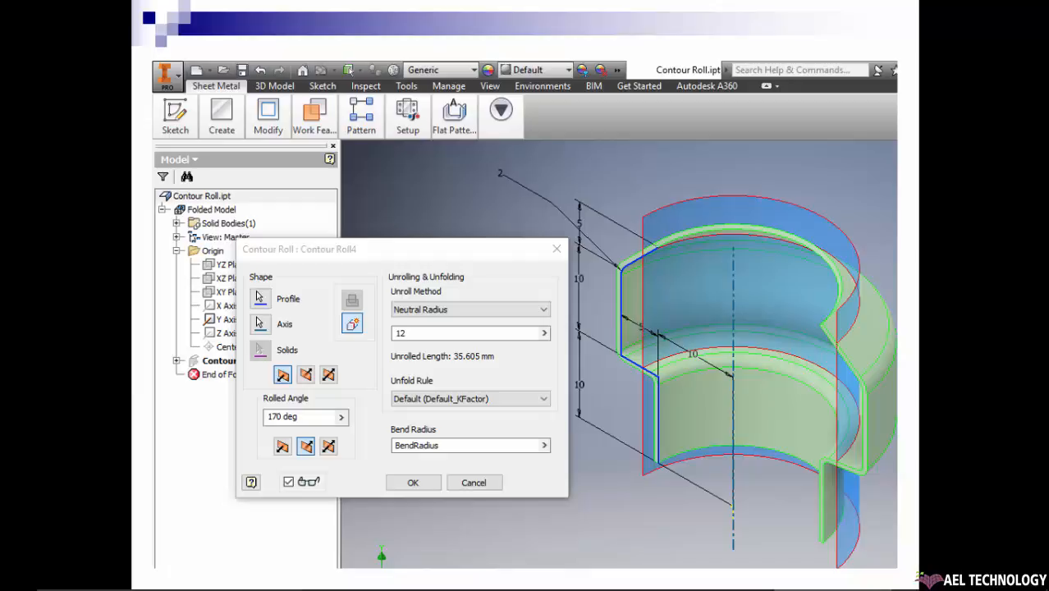
{"action": "mouse_move", "coordinate": [413, 345]}
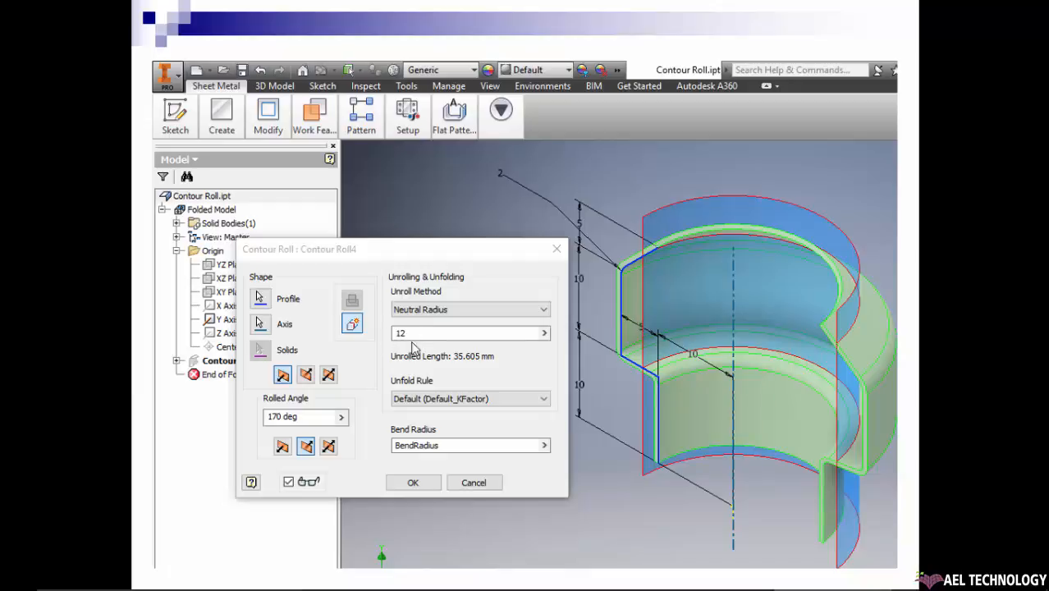
{"action": "mouse_move", "coordinate": [647, 337]}
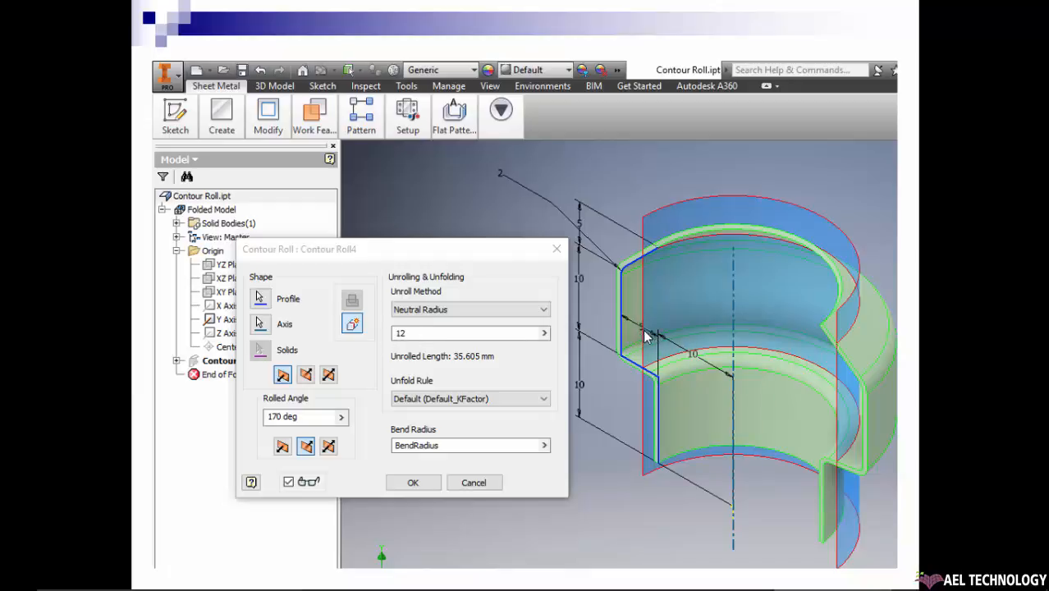
{"action": "mouse_move", "coordinate": [853, 302]}
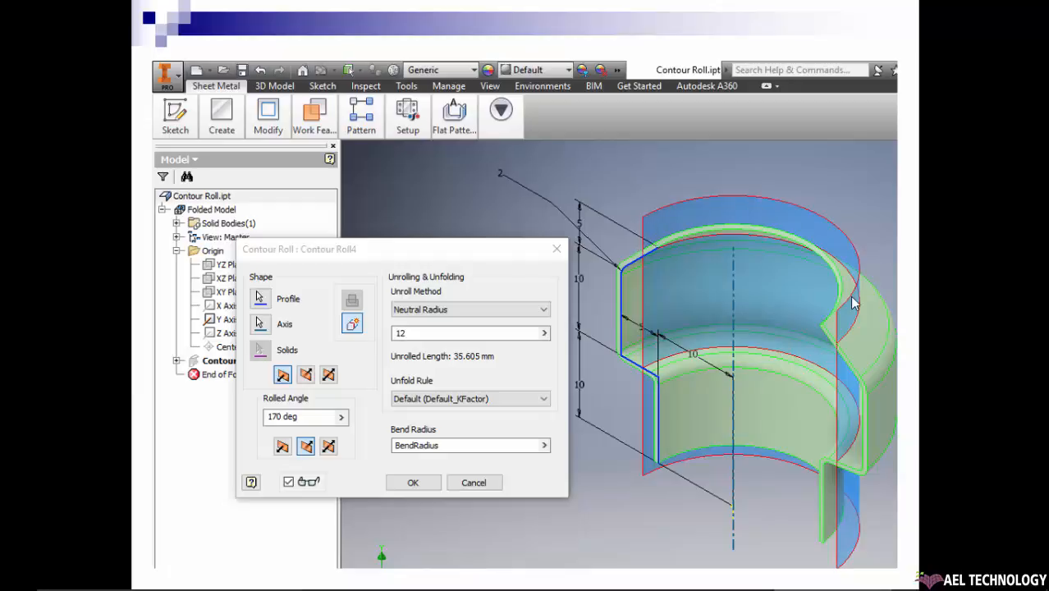
{"action": "mouse_move", "coordinate": [605, 256]}
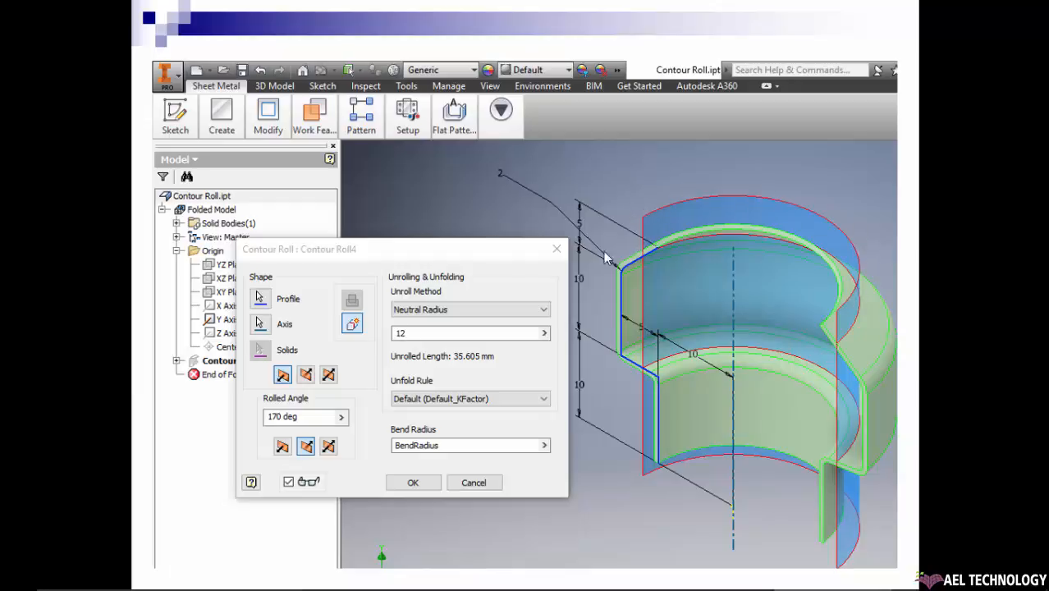
{"action": "mouse_move", "coordinate": [489, 358]}
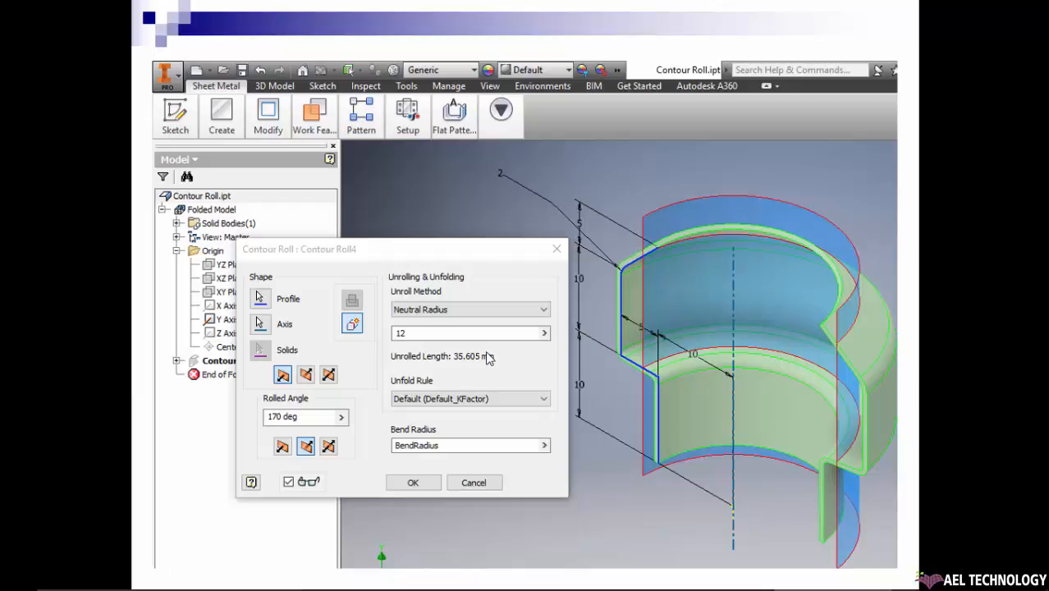